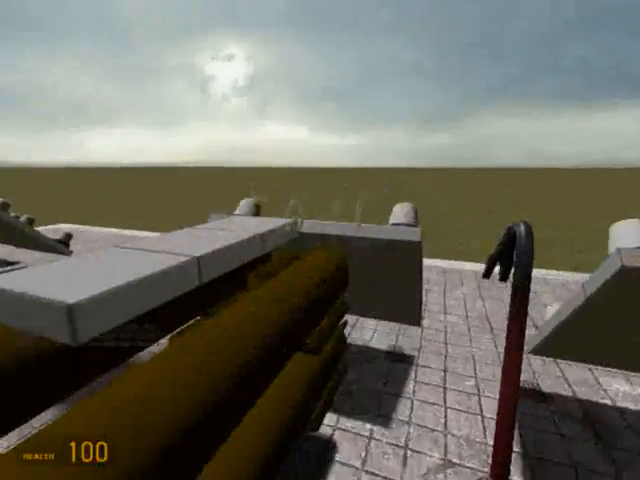
{"action": "mouse_move", "coordinate": [320, 240]}
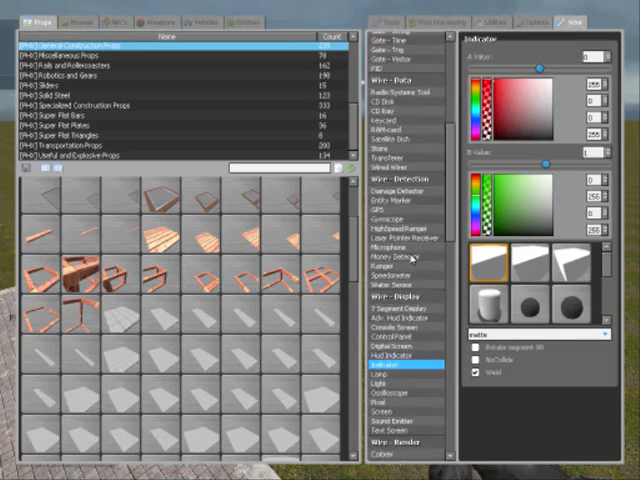
Select the Indicator tool under Wire - Display in the spawn menu's Wire tab
{"action": "left_click", "coordinate": [398, 328]}
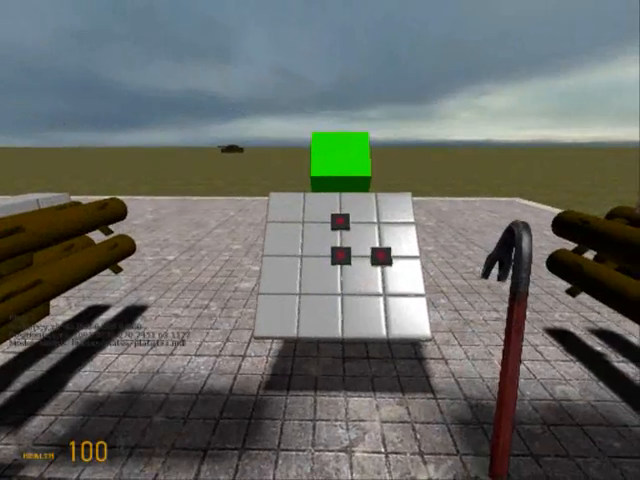
{"action": "mouse_move", "coordinate": [320, 240]}
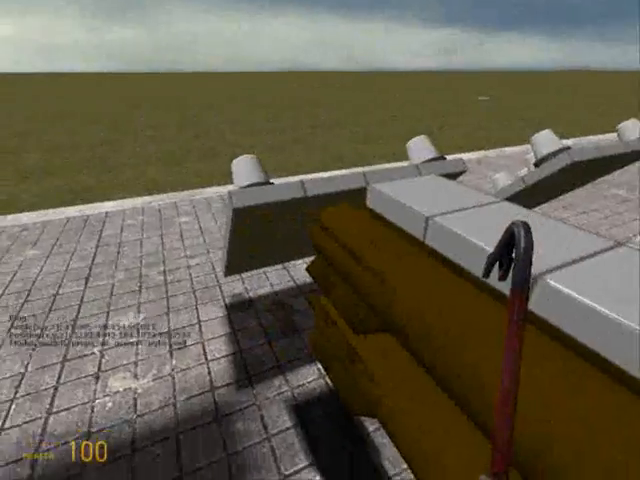